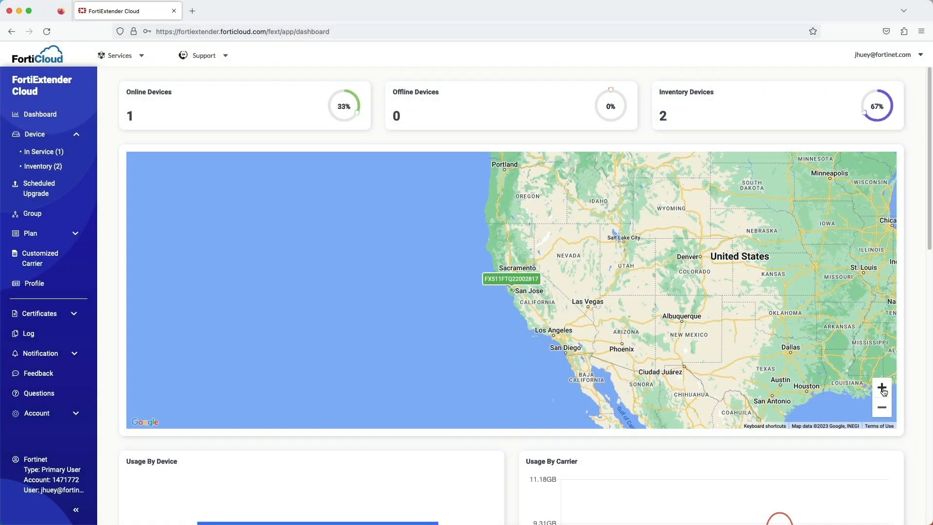
Zoom the dashboard map, then list in-service devices, showing one online AT&T LTE extender
{"action": "left_click", "coordinate": [881, 387]}
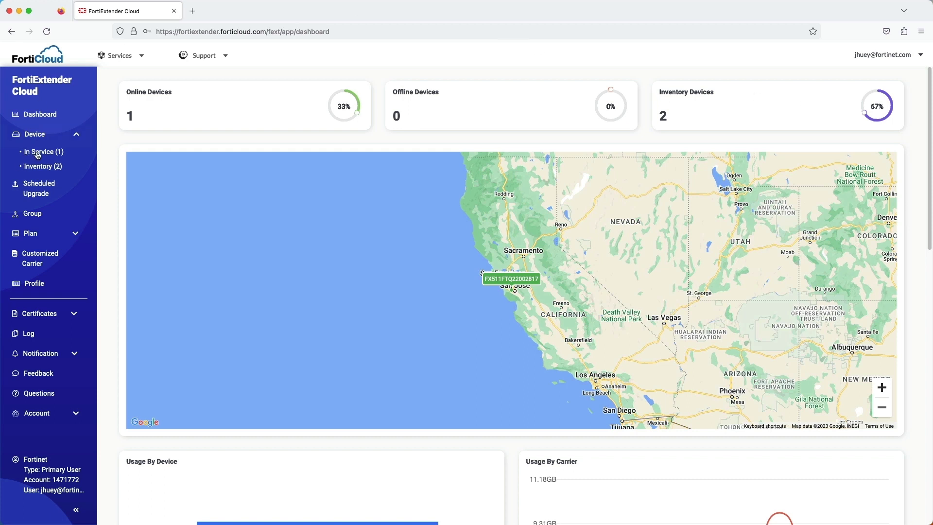
{"action": "left_click", "coordinate": [43, 152]}
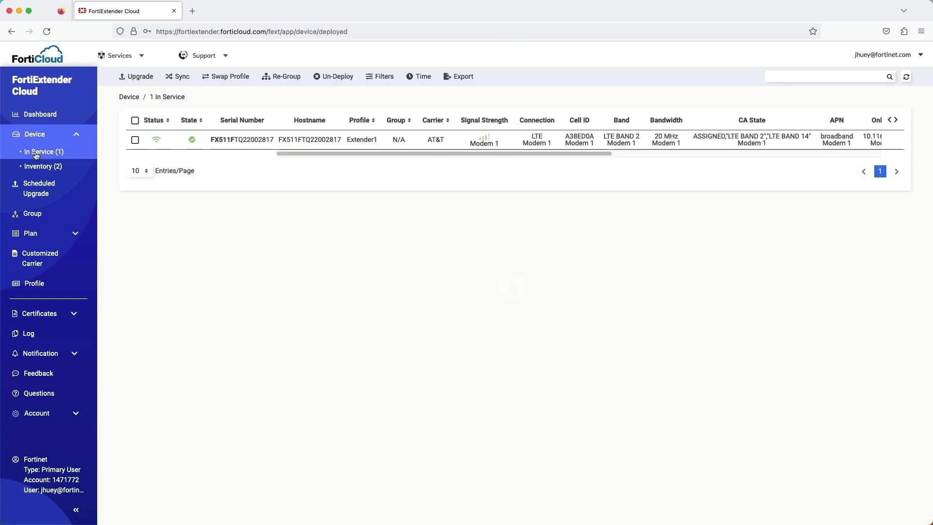
Open extender FX511FTQ22002817's detail page and launch its OBM dialog
{"action": "left_click", "coordinate": [241, 140]}
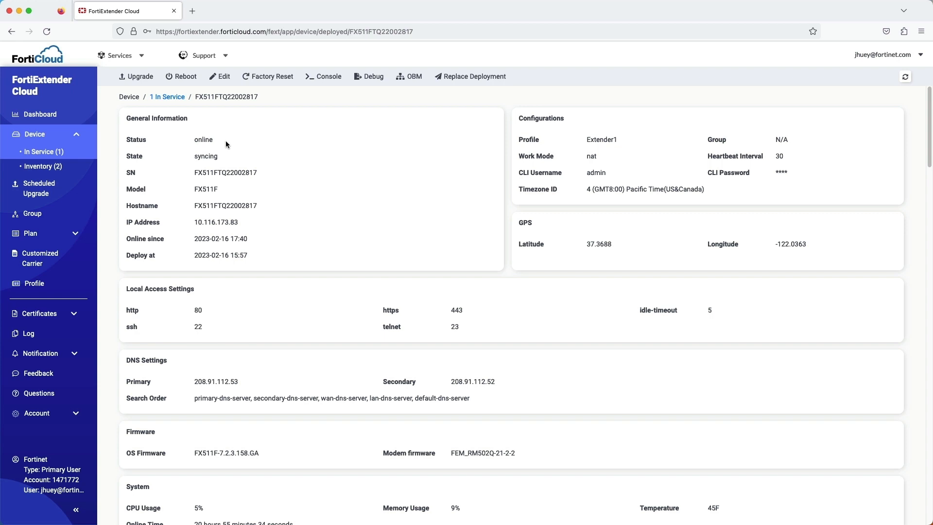
{"action": "mouse_move", "coordinate": [502, 195]}
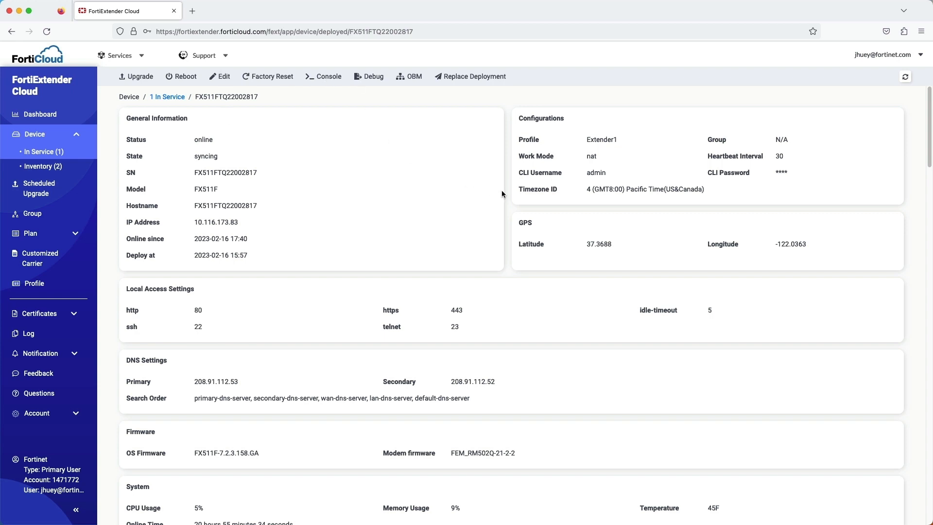
{"action": "left_click", "coordinate": [408, 76]}
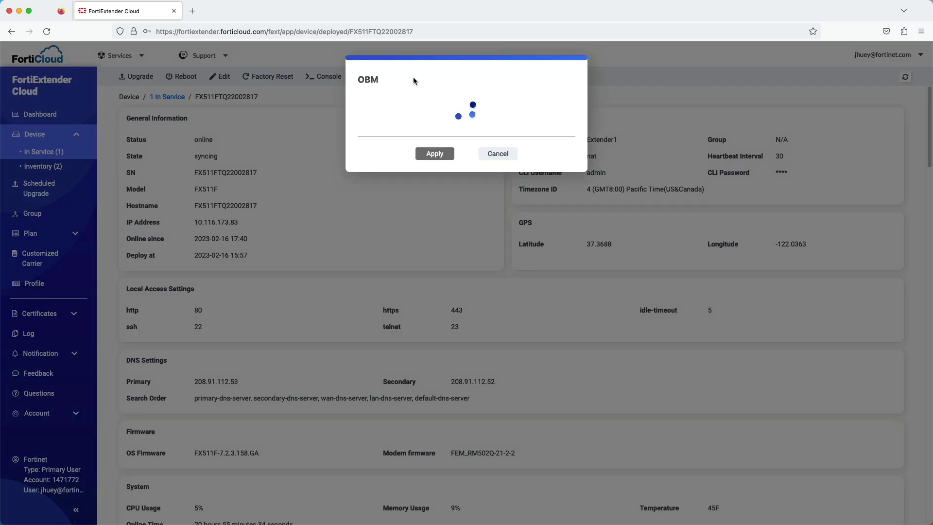
Apply OBM with Serial Port 1 at 9600 baud to start a CLI console
{"action": "left_click", "coordinate": [495, 101]}
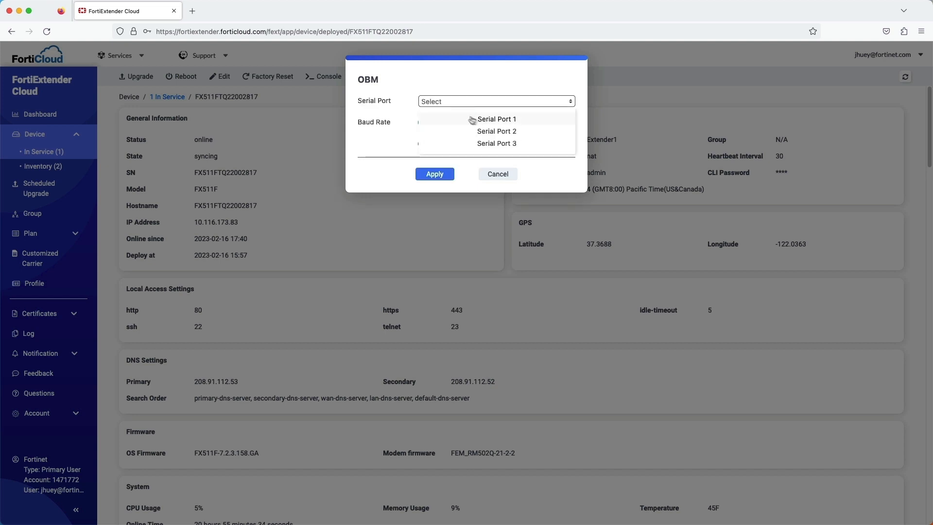
{"action": "left_click", "coordinate": [496, 119]}
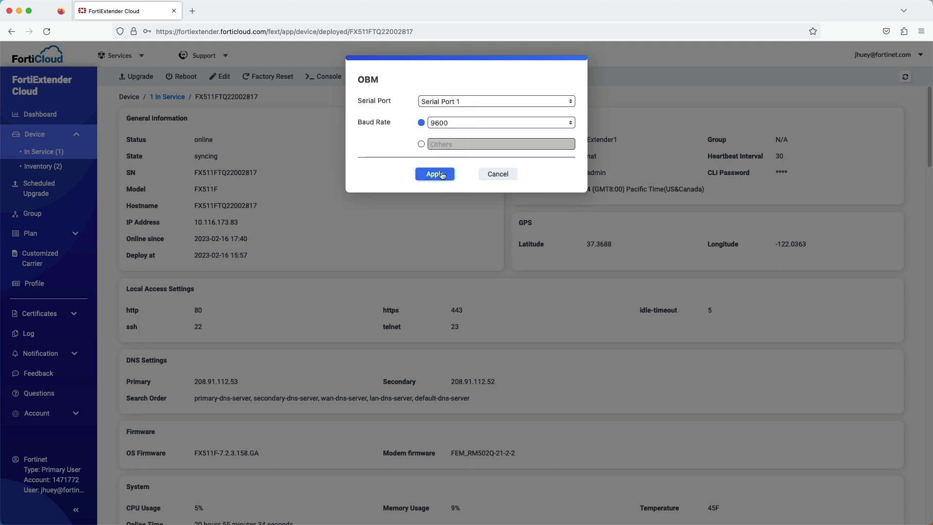
{"action": "left_click", "coordinate": [434, 173]}
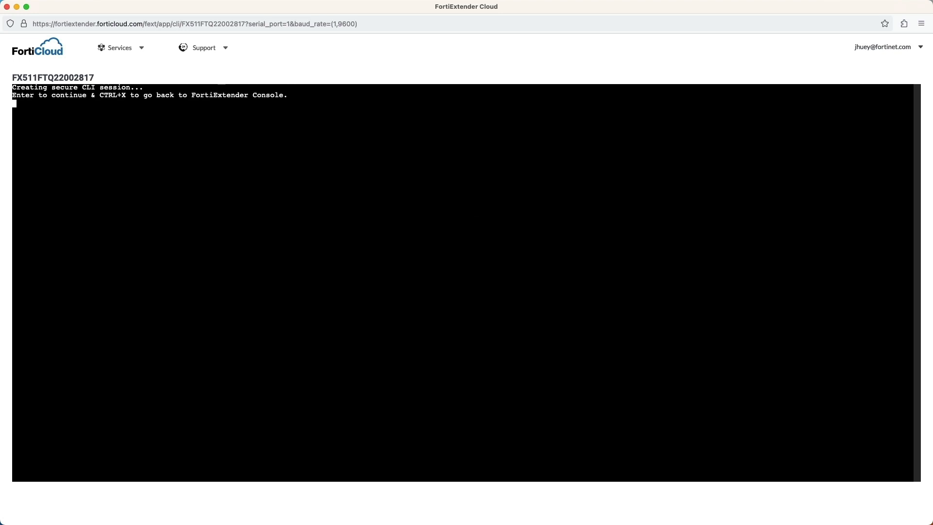
Log in as admin, run hardware, system and performance status, then apply Serial Port 2
{"action": "type", "text": "admin"}
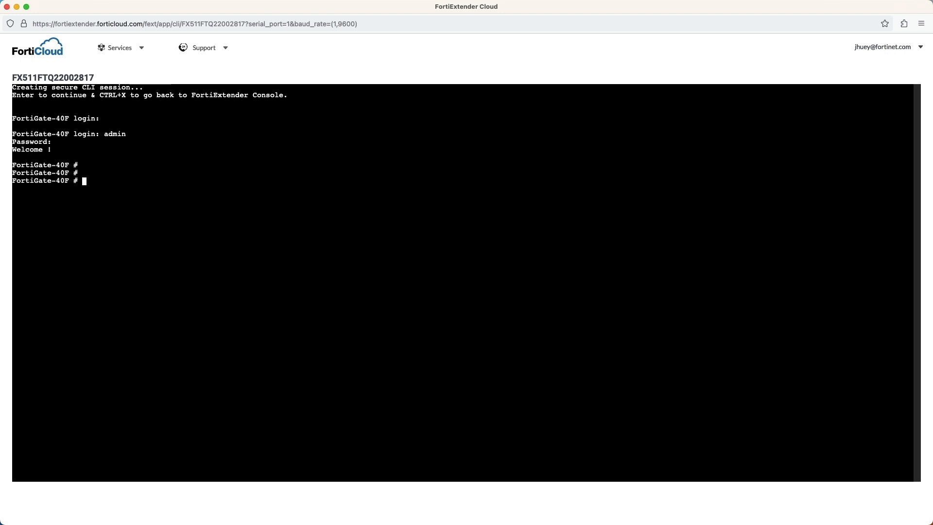
{"action": "type", "text": "get hardware status"}
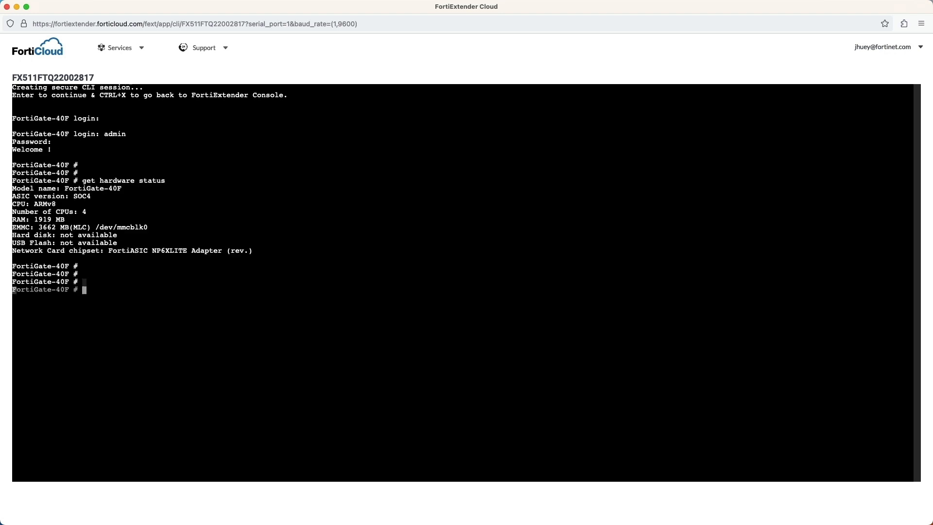
{"action": "type", "text": "get system status"}
{"action": "type", "text": "get system p"}
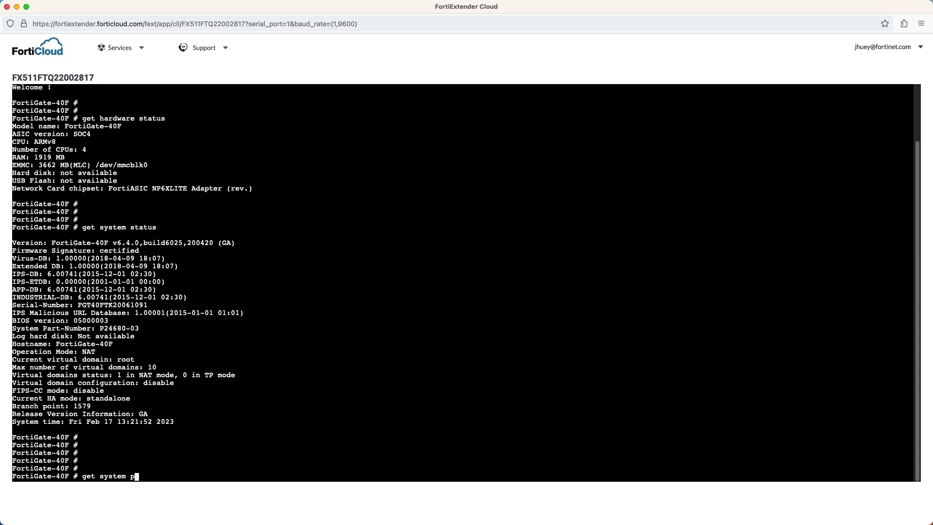
{"action": "type", "text": "erformance statu"}
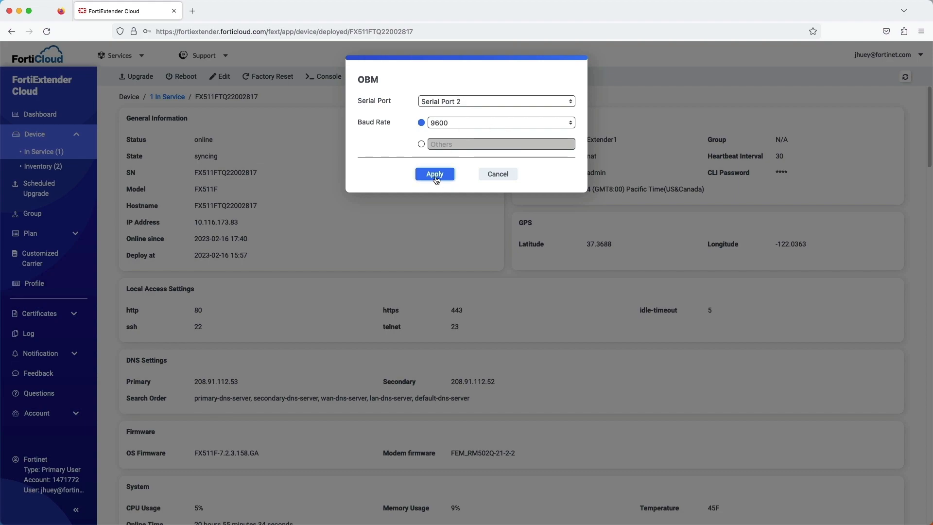
{"action": "left_click", "coordinate": [435, 173]}
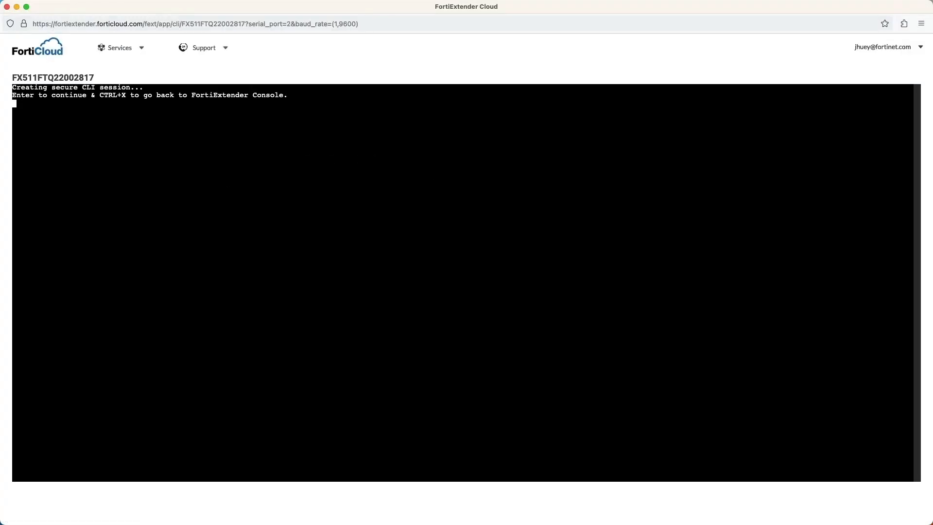
Log into the FortiGate-61F as admin, run get hardware status, and exit
{"action": "key", "text": "enter"}
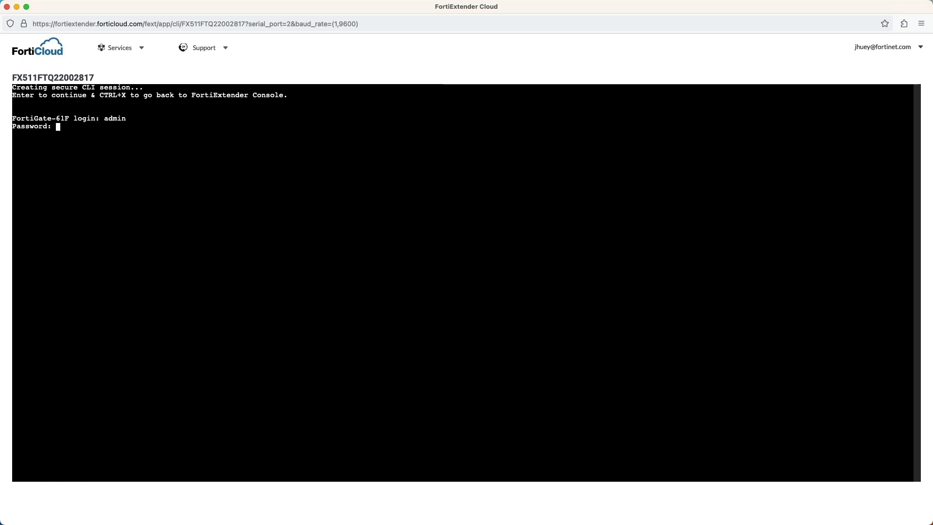
{"action": "key", "text": "Enter"}
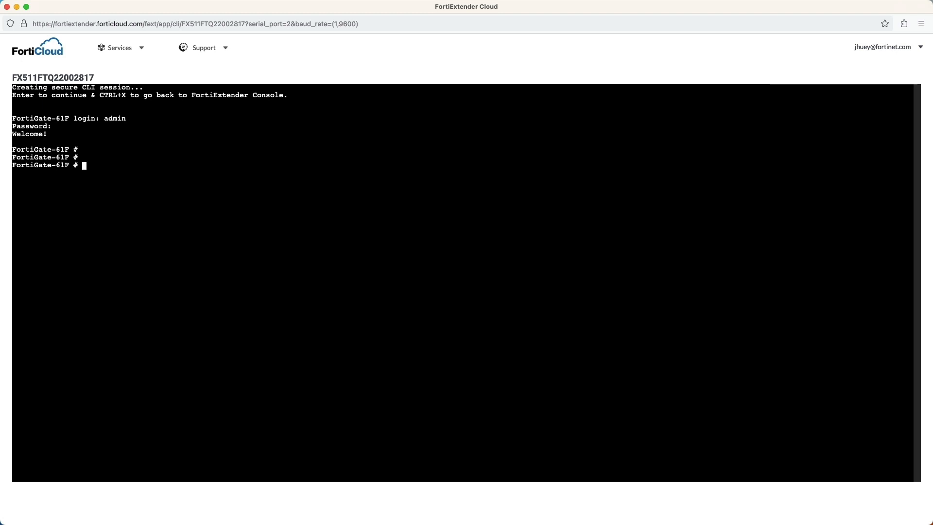
{"action": "type", "text": "get hardware status"}
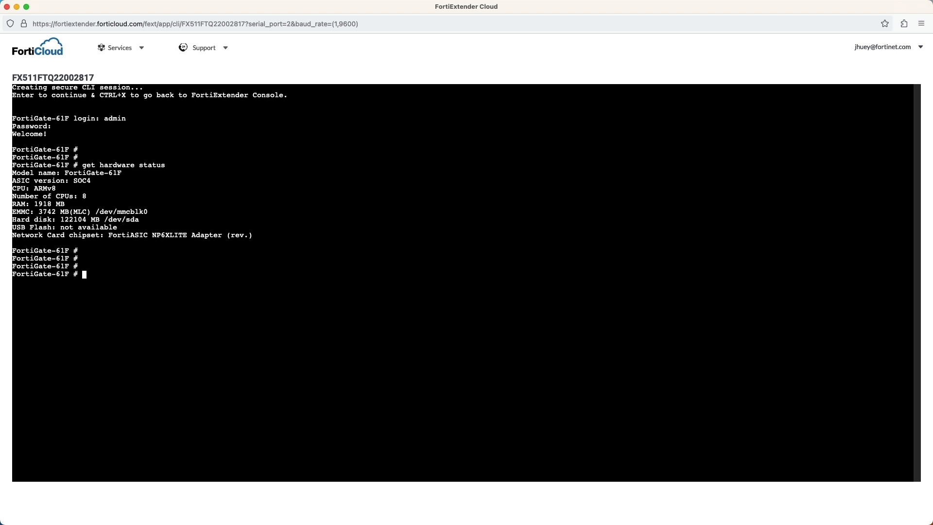
{"action": "type", "text": "exit"}
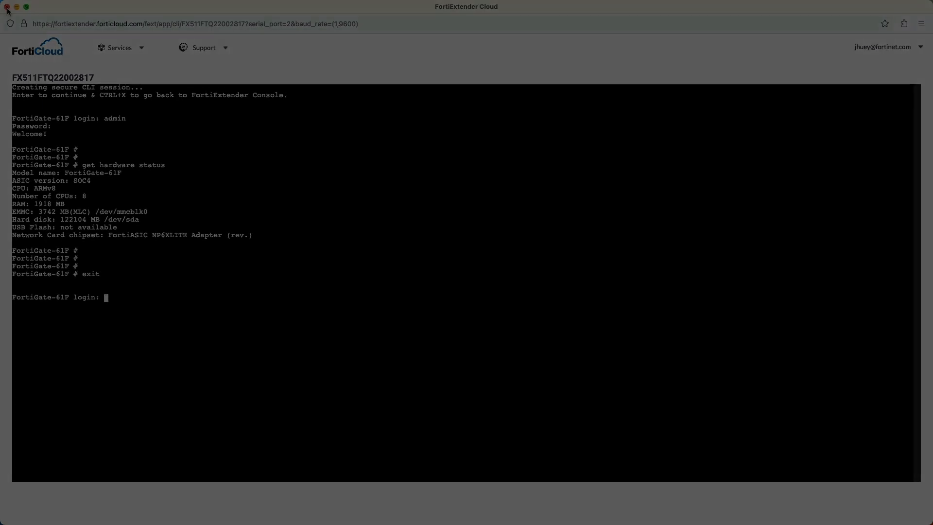